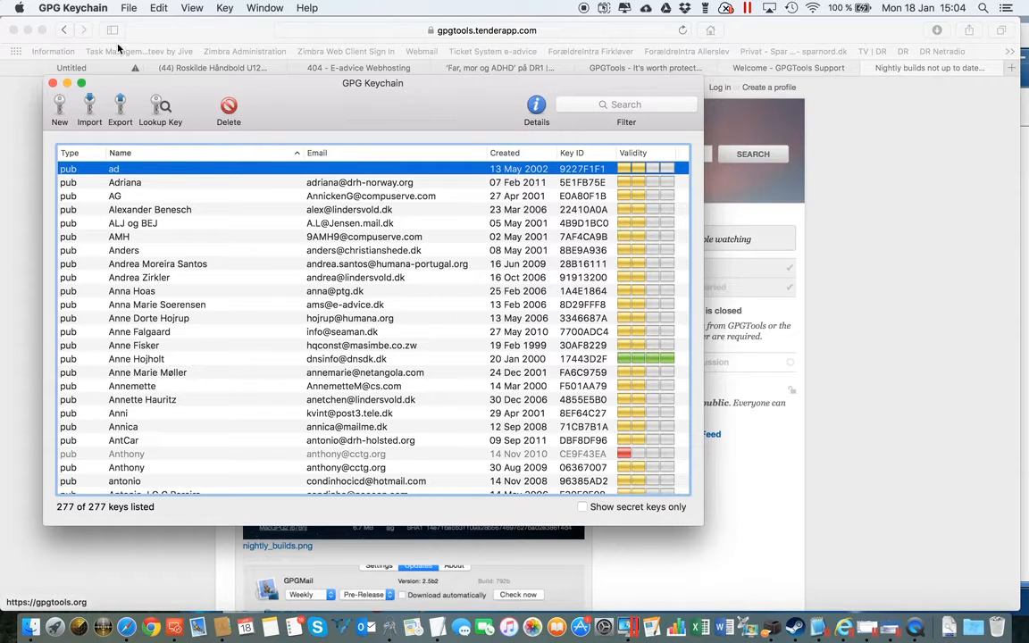
Check the installed GPG Keychain version from the About panel and dismiss it.
{"action": "left_click", "coordinate": [73, 7]}
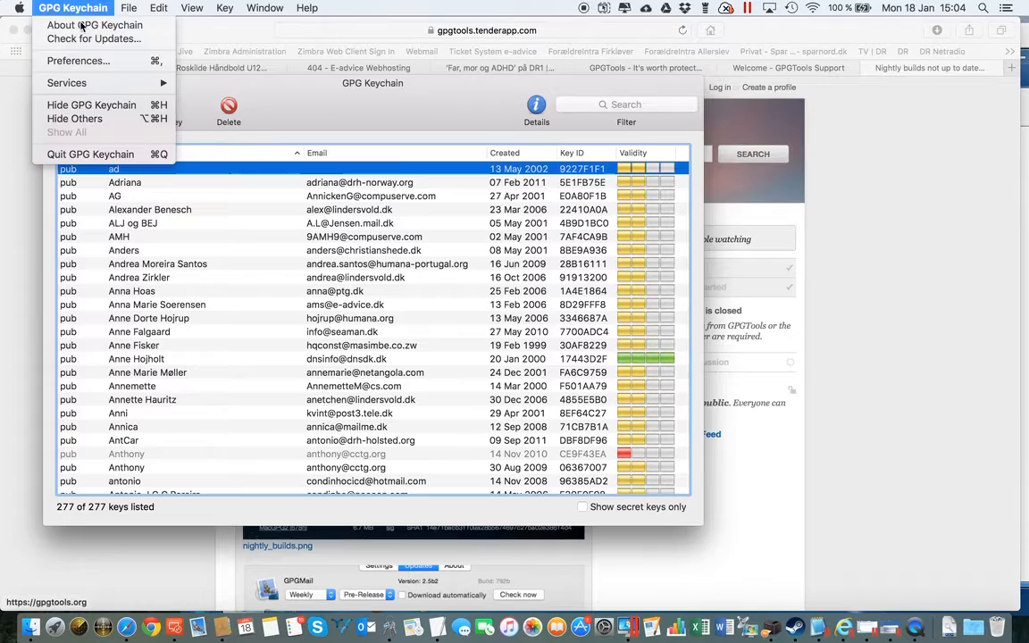
{"action": "left_click", "coordinate": [82, 36]}
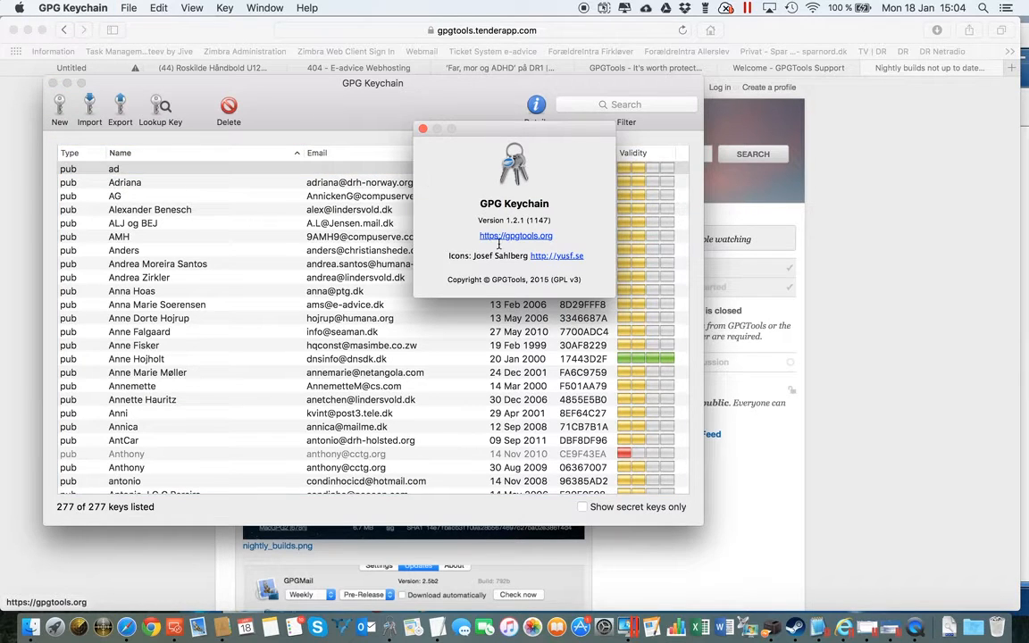
{"action": "mouse_move", "coordinate": [514, 235]}
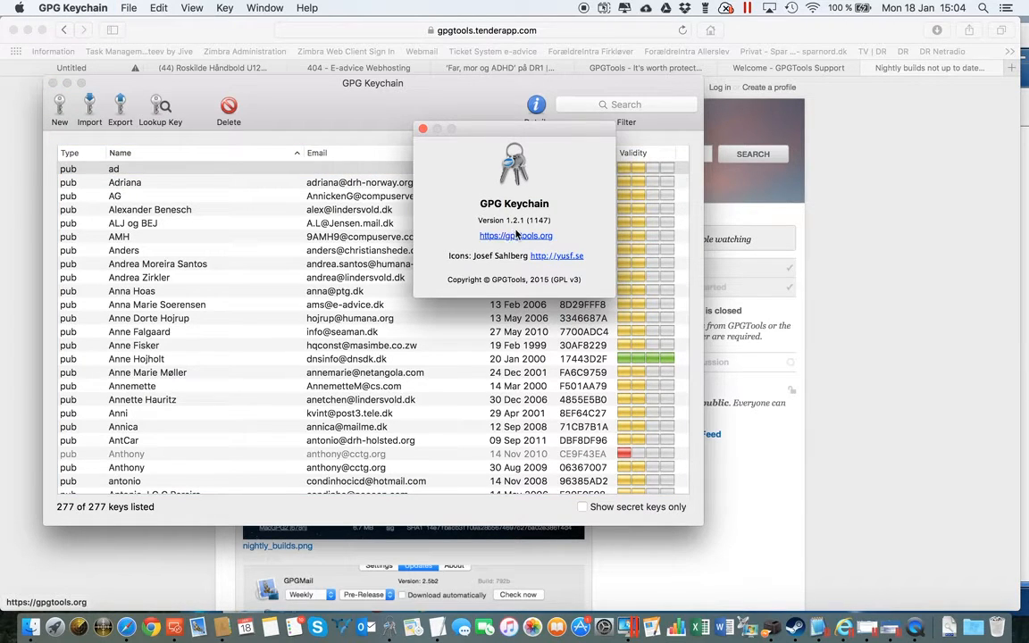
{"action": "mouse_move", "coordinate": [441, 172]}
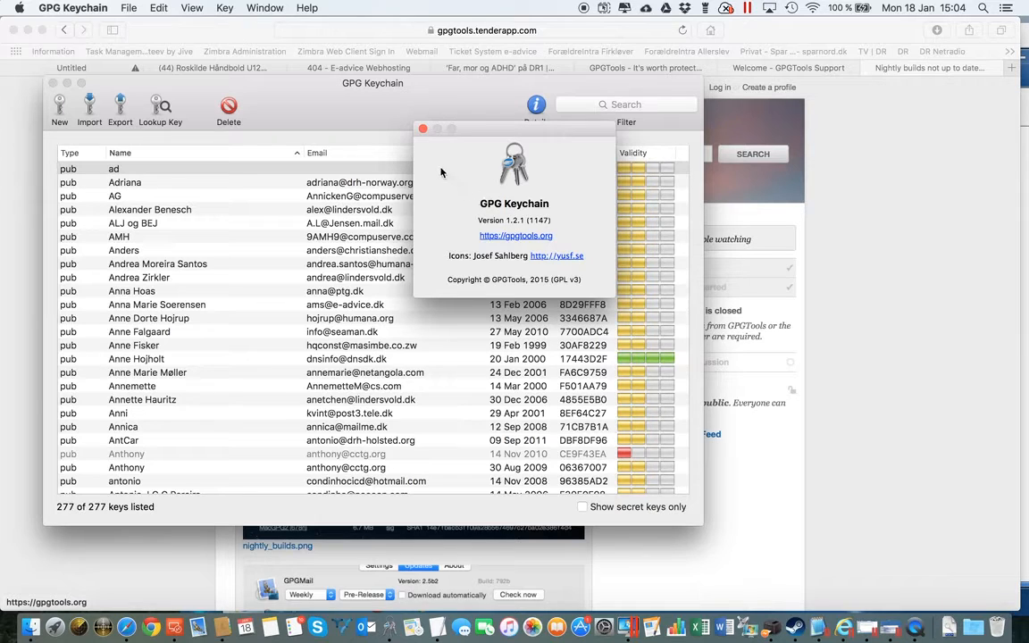
{"action": "left_click", "coordinate": [418, 127]}
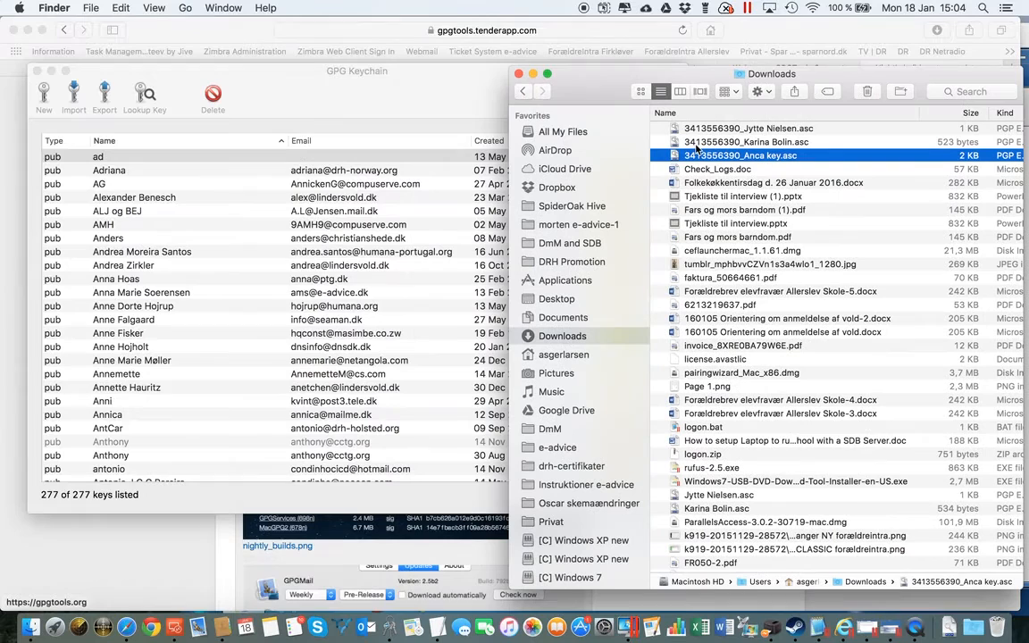
{"action": "left_click", "coordinate": [757, 129]}
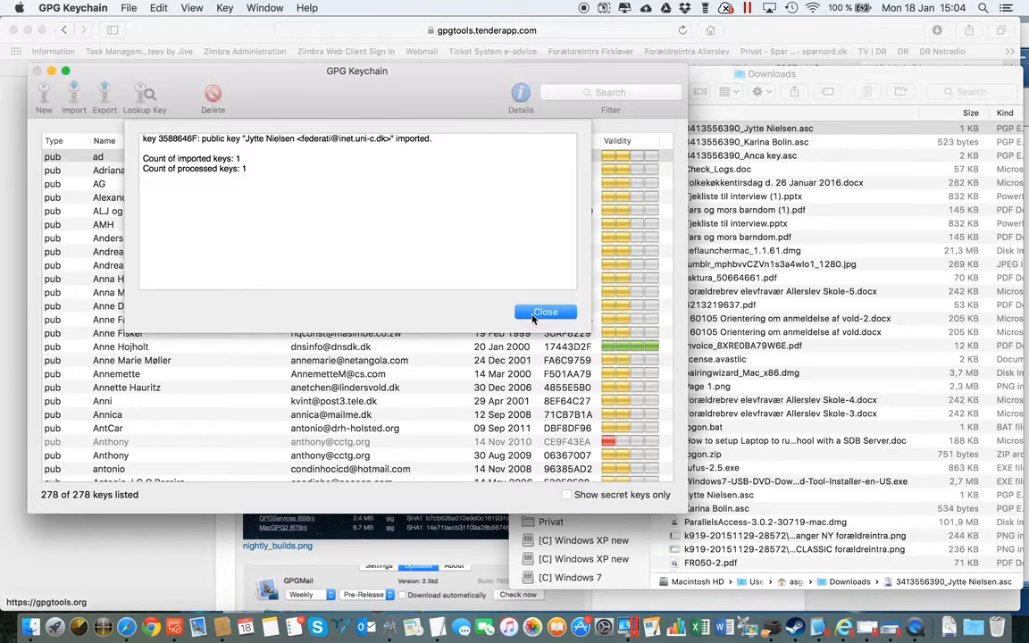
{"action": "left_click", "coordinate": [545, 311]}
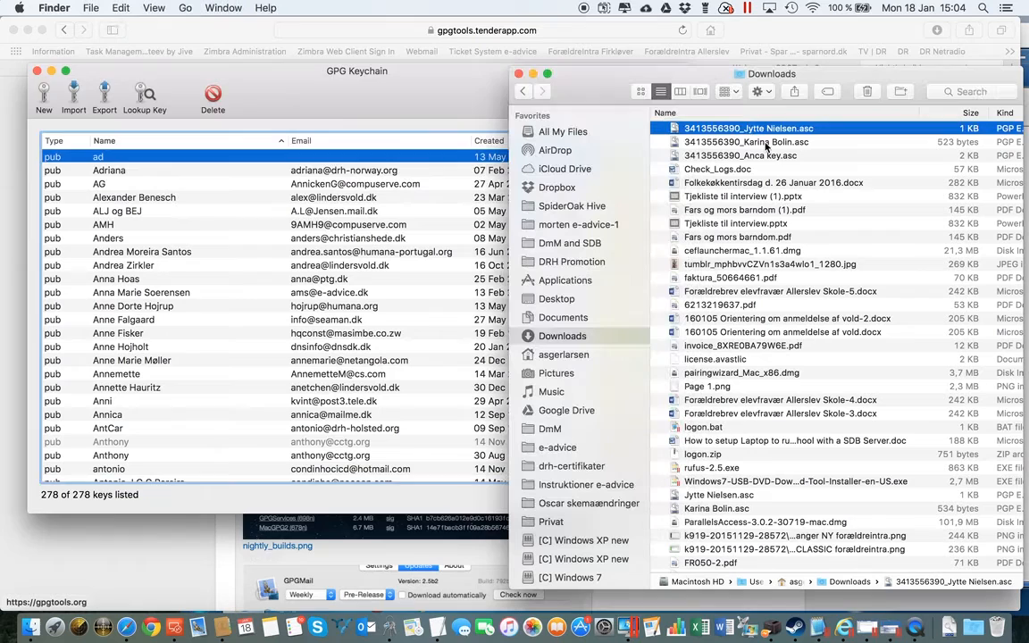
Import the next .asc key files from Downloads, bringing the list to 279 keys.
{"action": "left_click", "coordinate": [747, 143]}
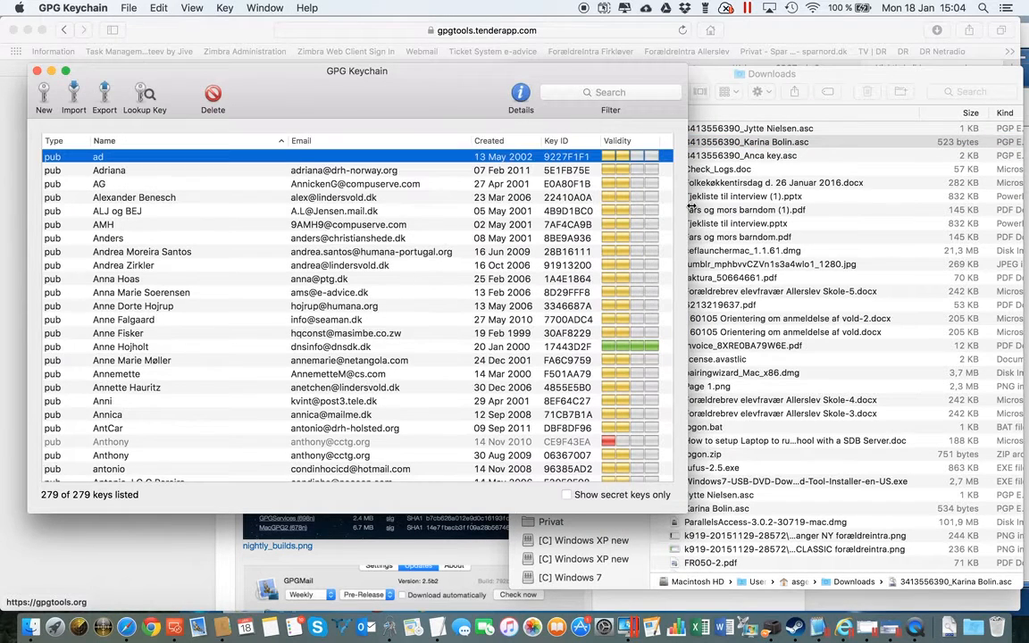
{"action": "left_click", "coordinate": [740, 155]}
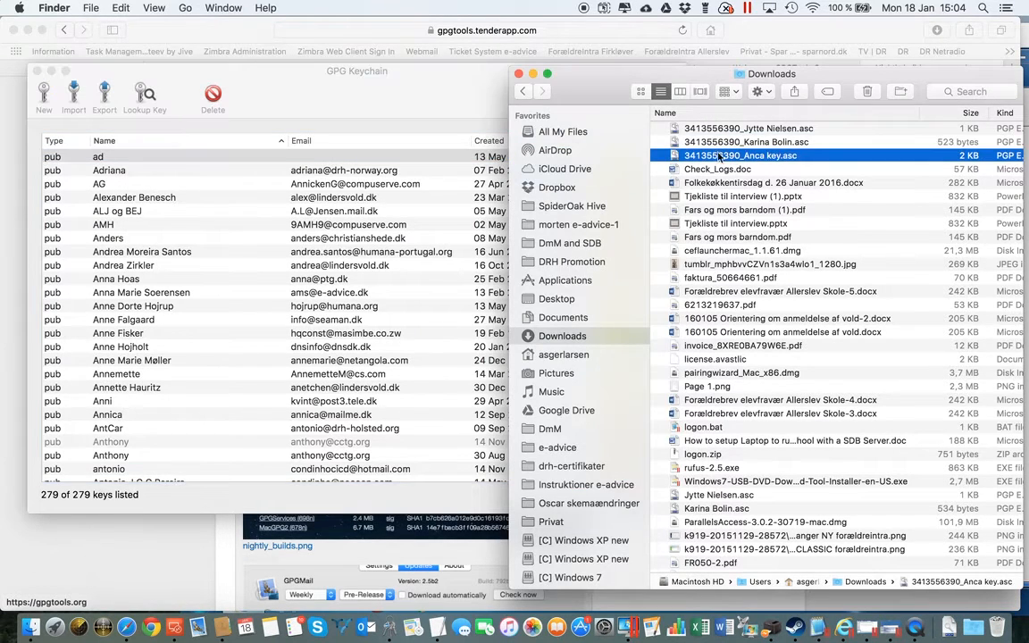